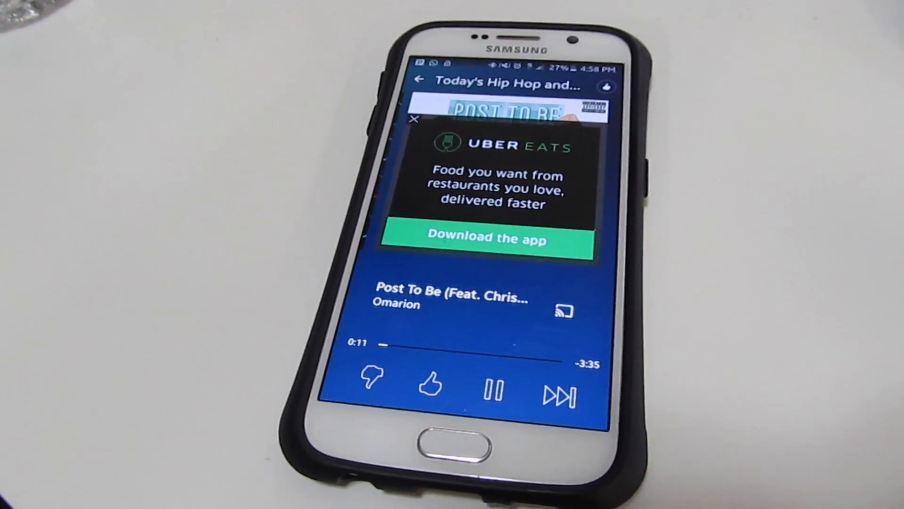
Begin the pipeline as user pi with 'sudo -u pi pacat -r -d 0' recording from source 0.
click(492, 391)
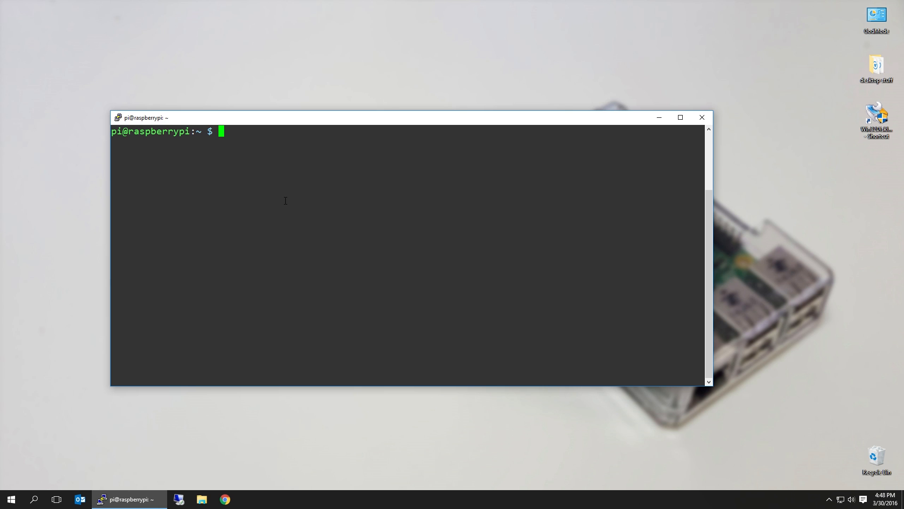
text(sudo)
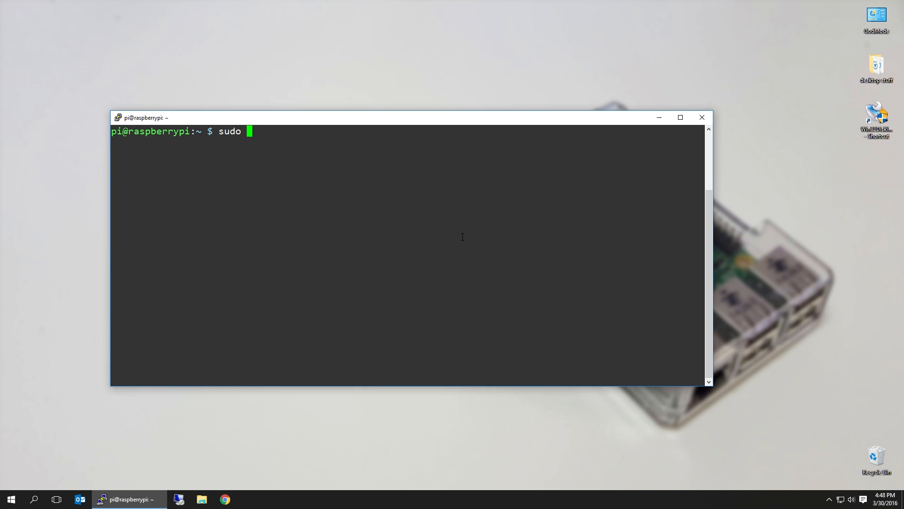
text(-u pi)
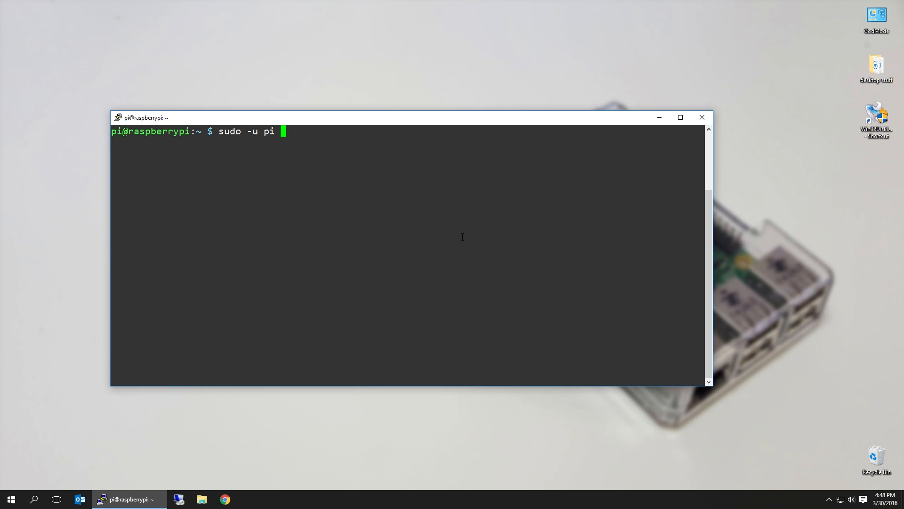
text(pa)
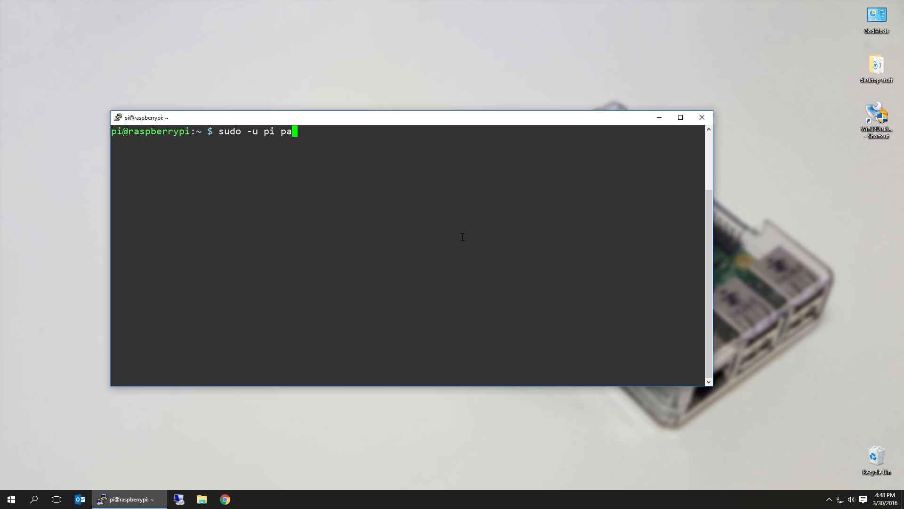
text(cat)
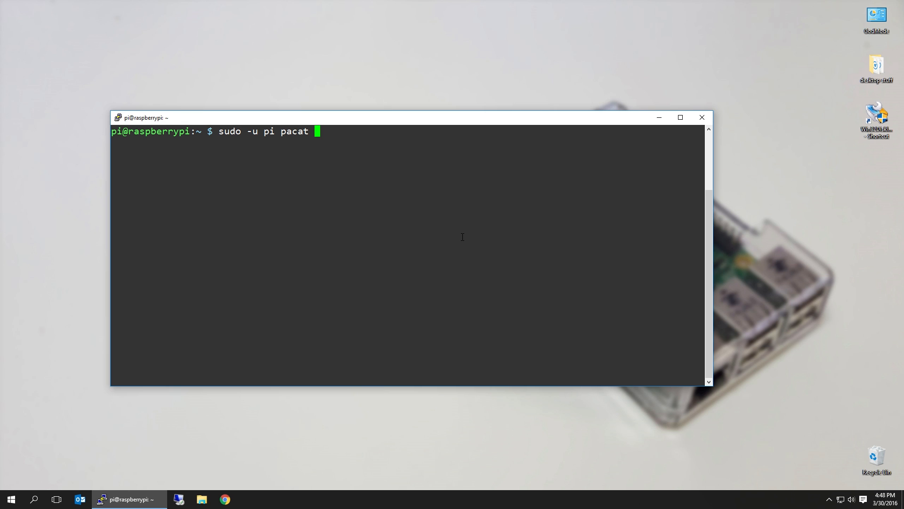
text(-r -d)
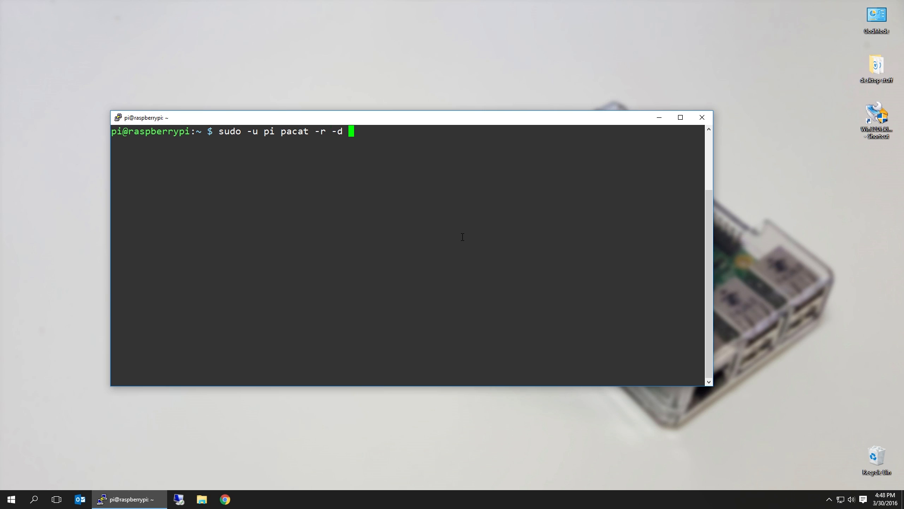
text(0)
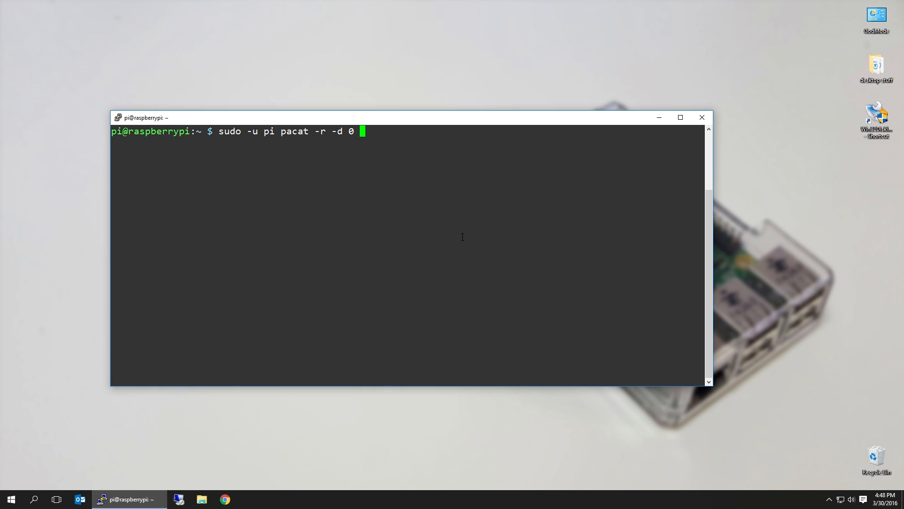
Add '--latency-msec=50' and the pipe so the recording feeds the next command.
text(--l)
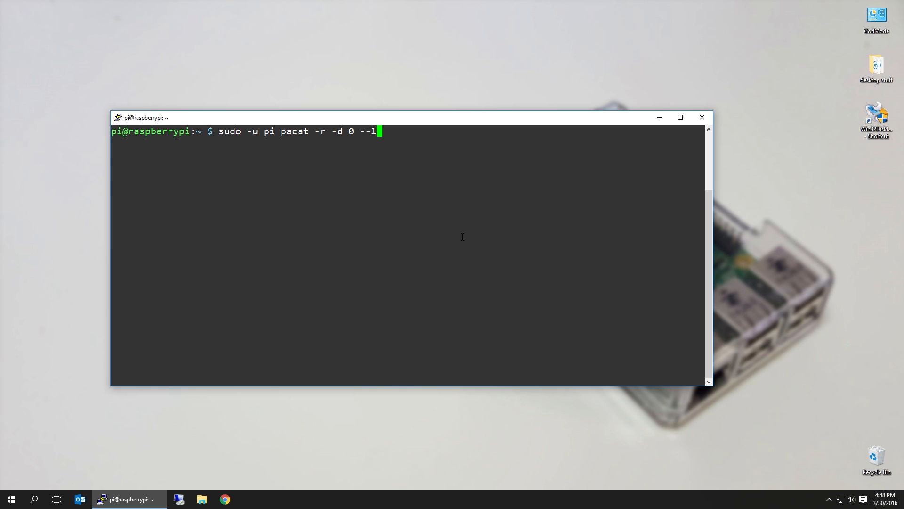
text(aten)
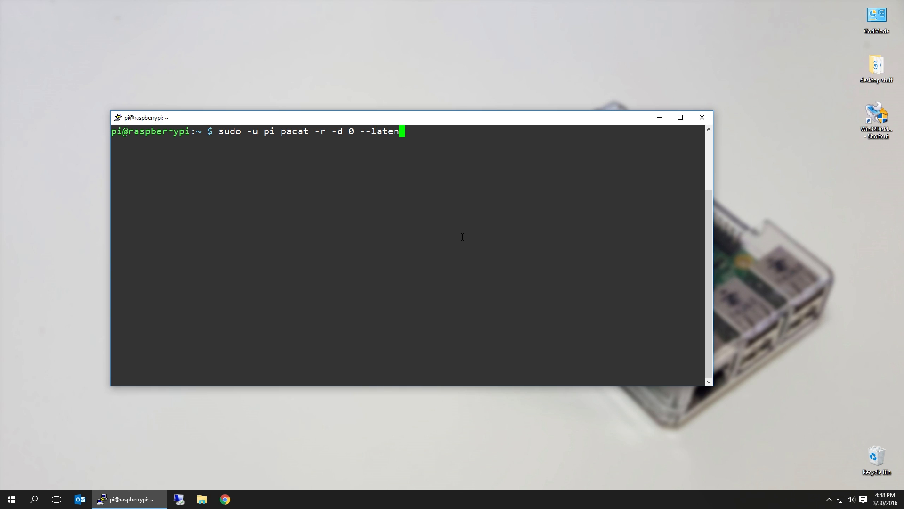
text(cy)
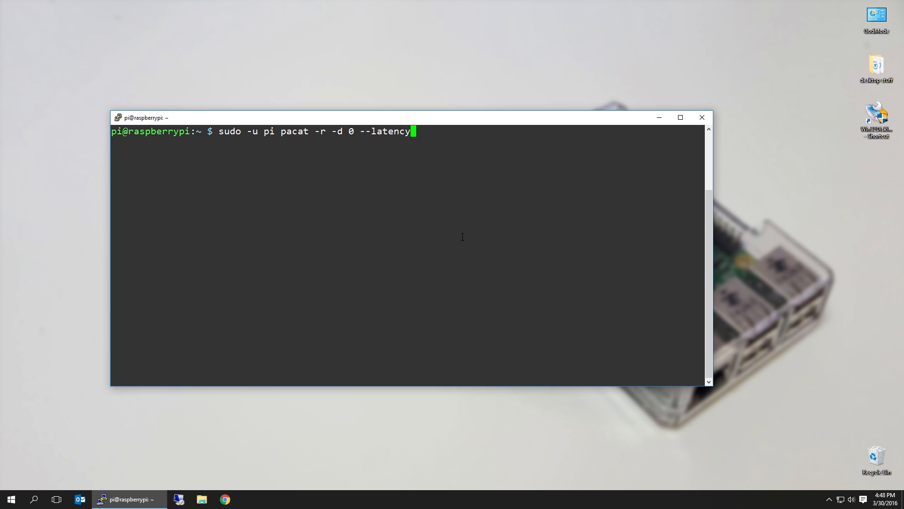
text(-mse)
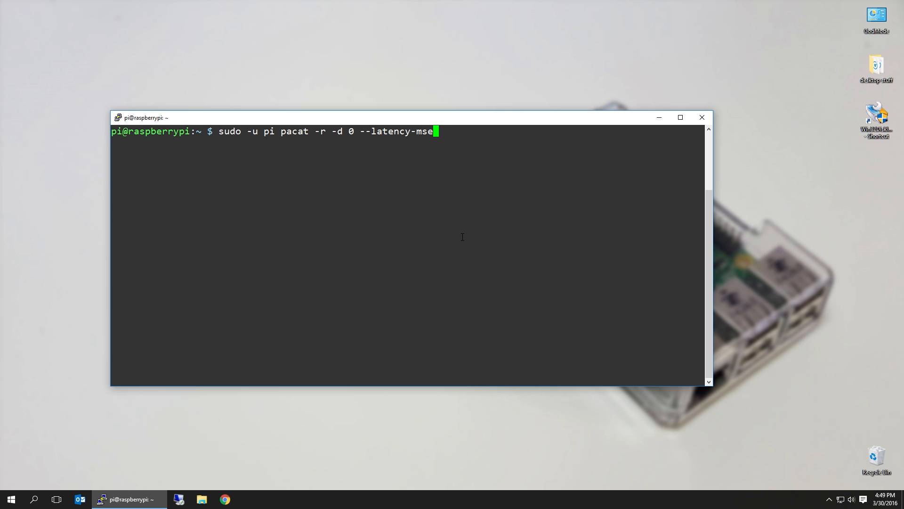
text(=5)
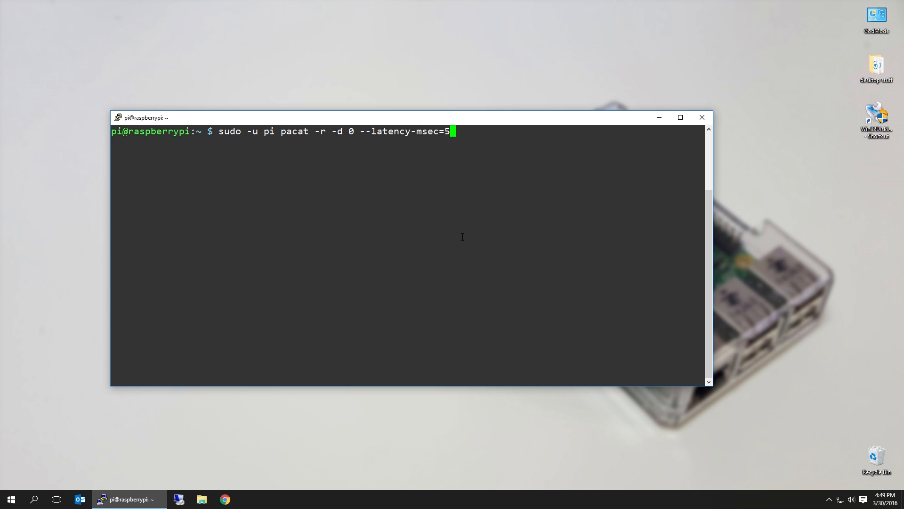
text(0 | so)
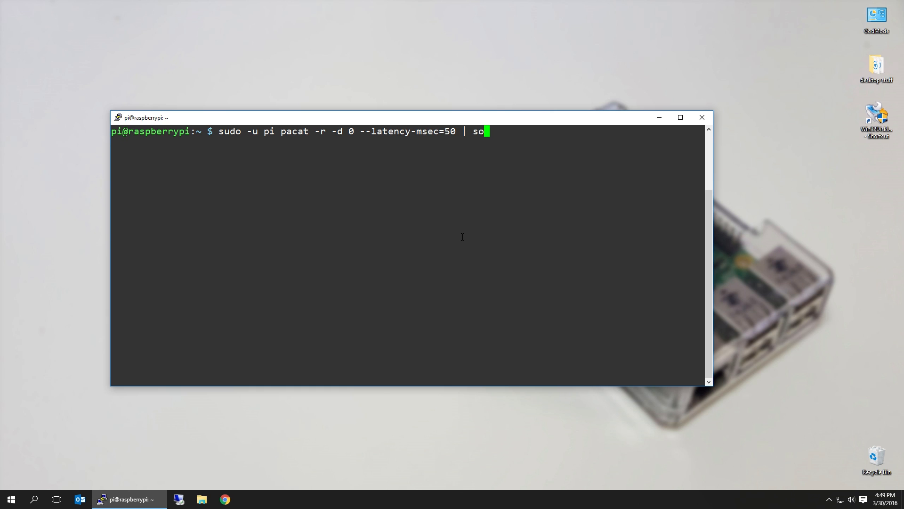
Pipe into 'sudo -u pi sox -t raw -r 44100' with signed-integer encoding.
key(BackSpace)
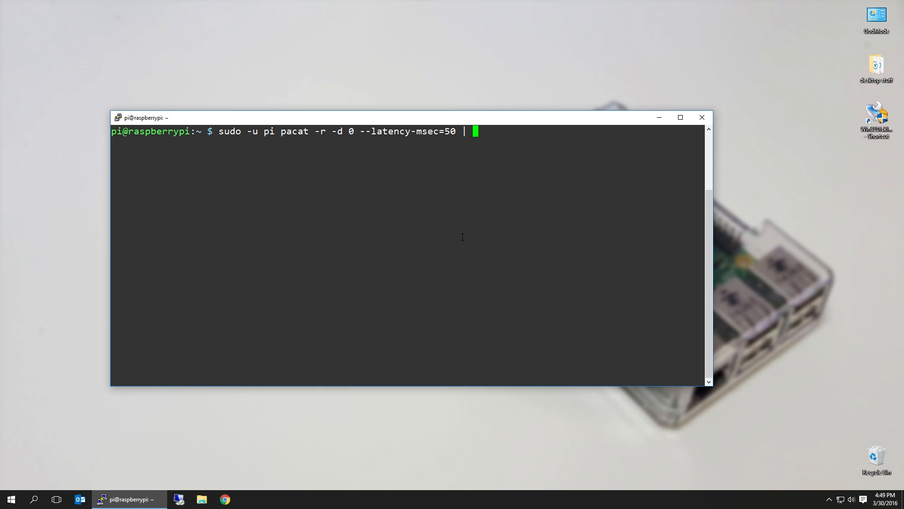
text(sudo -u)
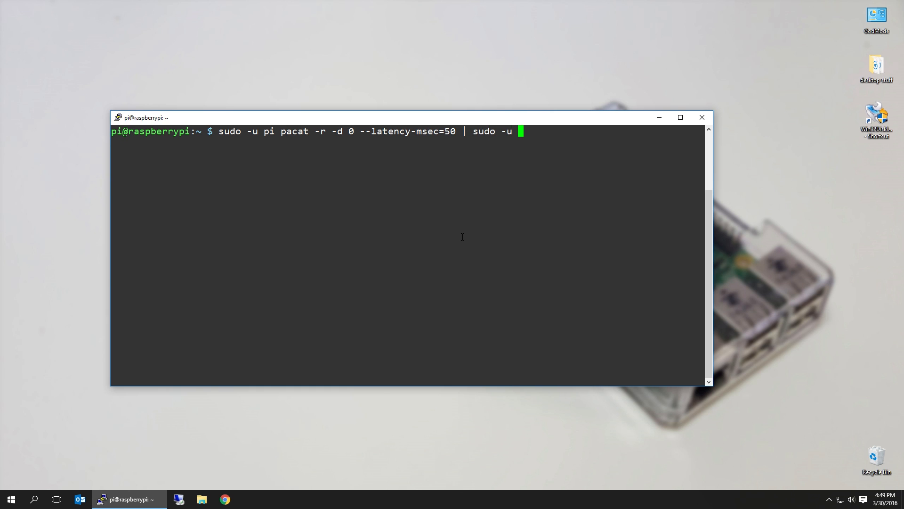
text(pi sox)
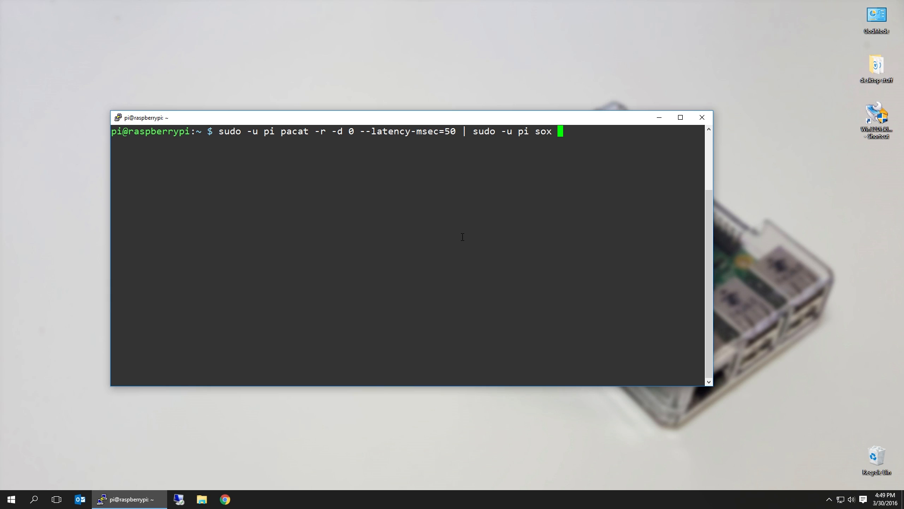
text(-t raw)
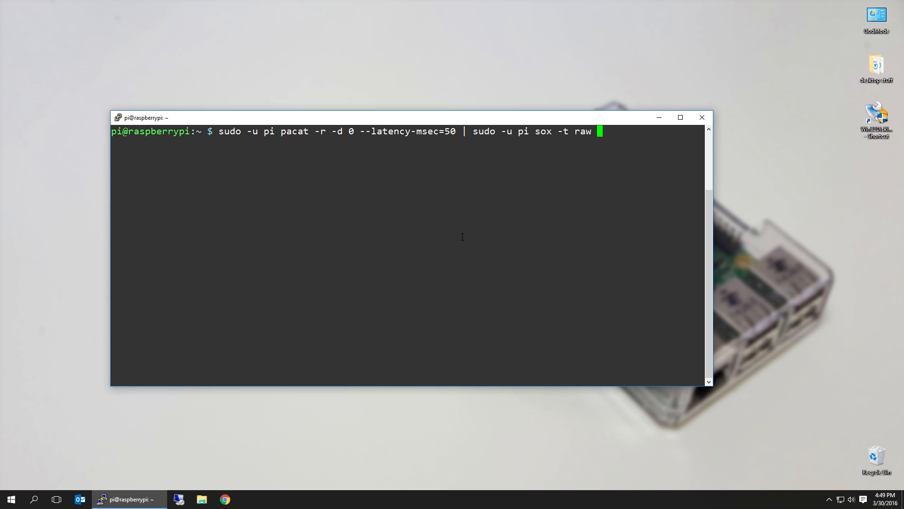
text(-r)
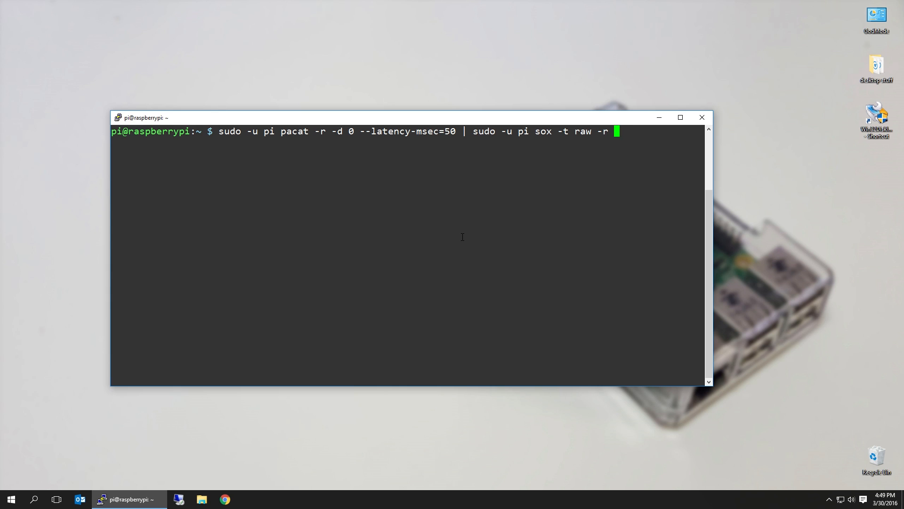
text(44100 -e)
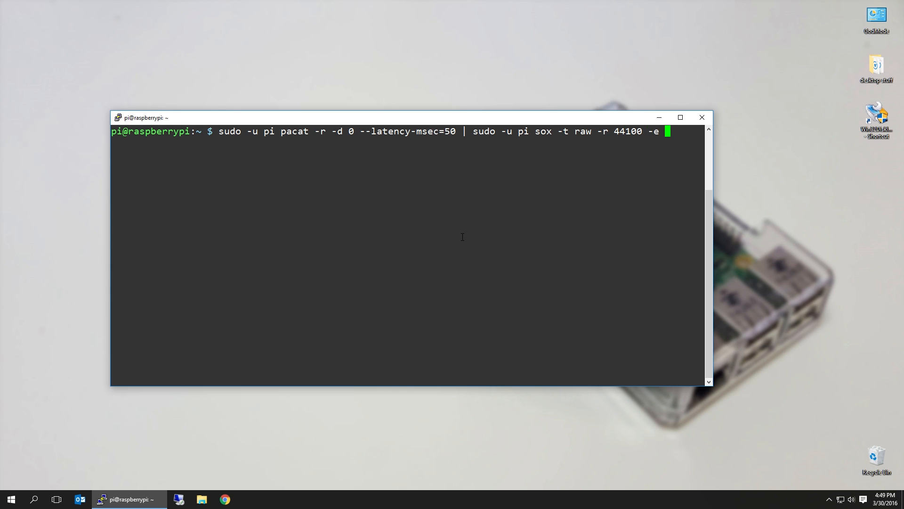
text(signed-)
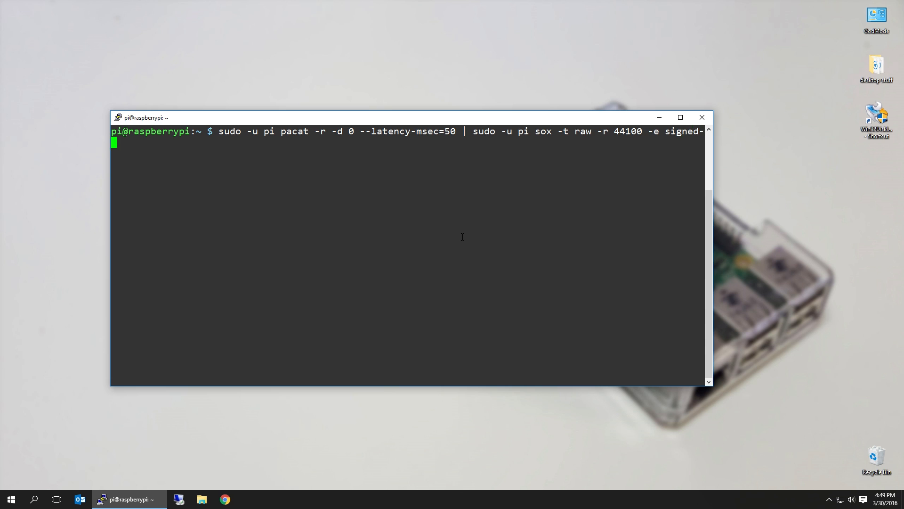
text(inter)
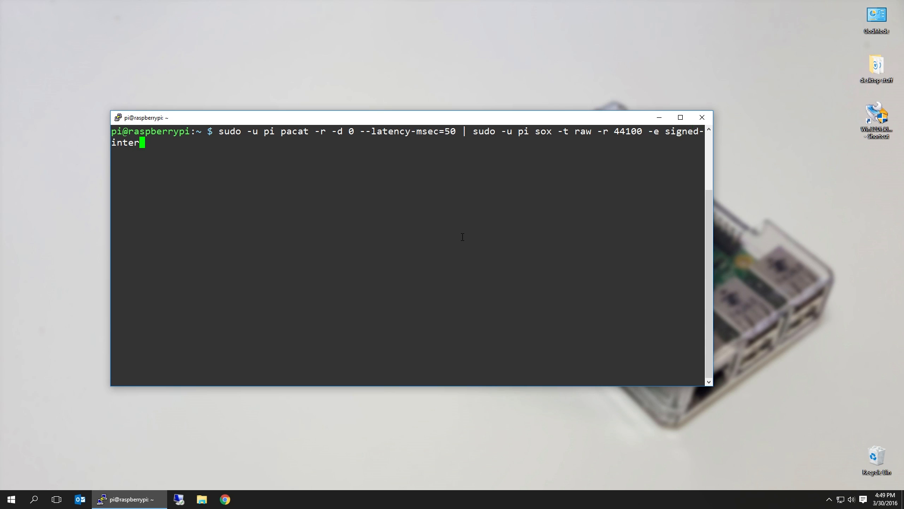
key(BackSpace)
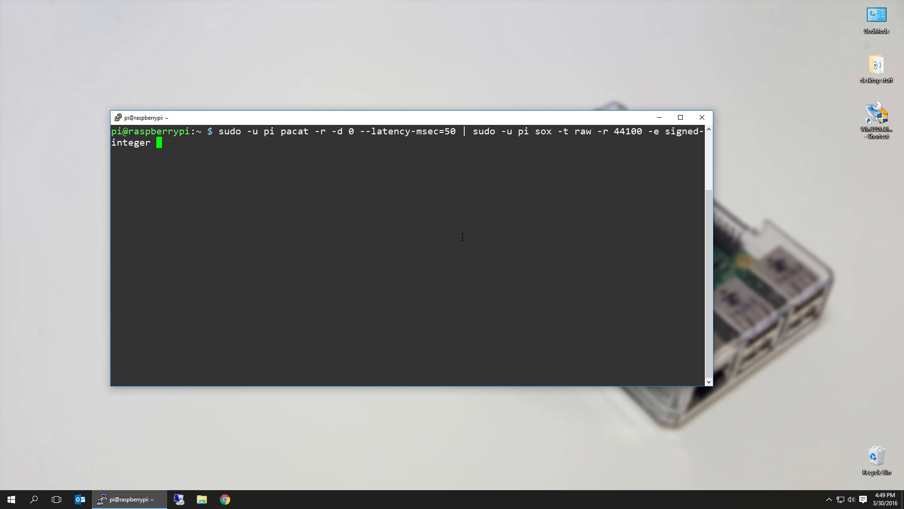
Finish the sox stage as 16-bit, 2 channels, outputting '-t wav -' to the next pipe.
text(-b 16)
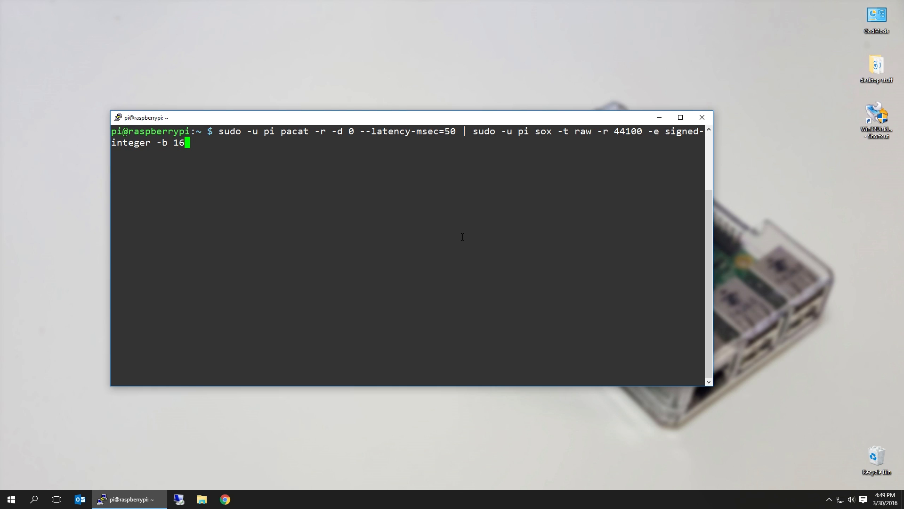
text(-)
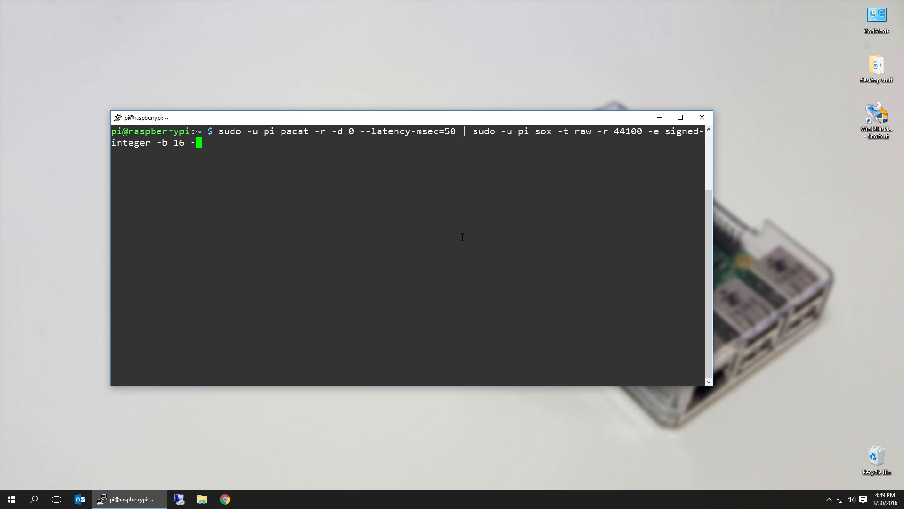
text(c)
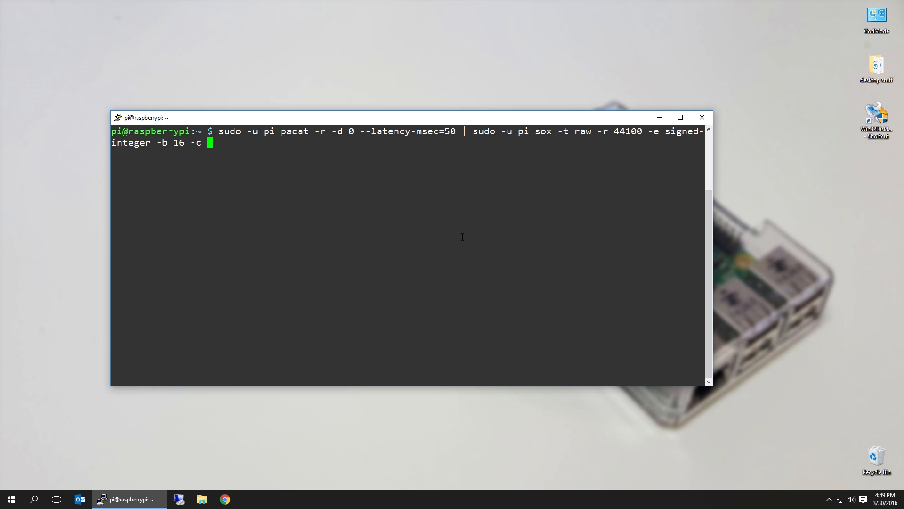
text(2)
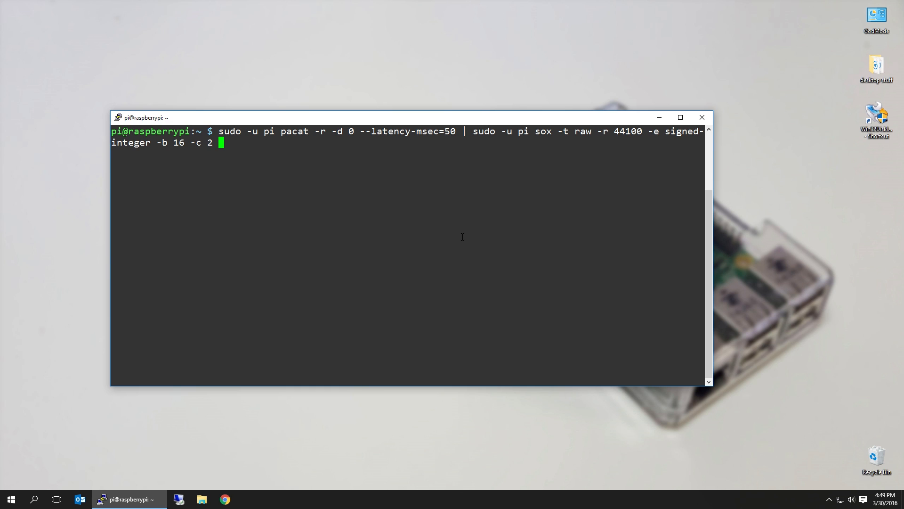
text(-)
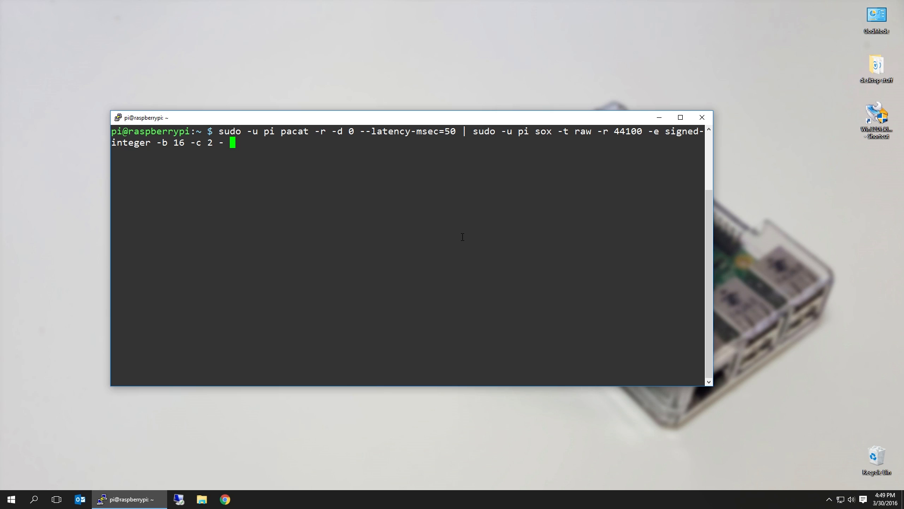
text(-t)
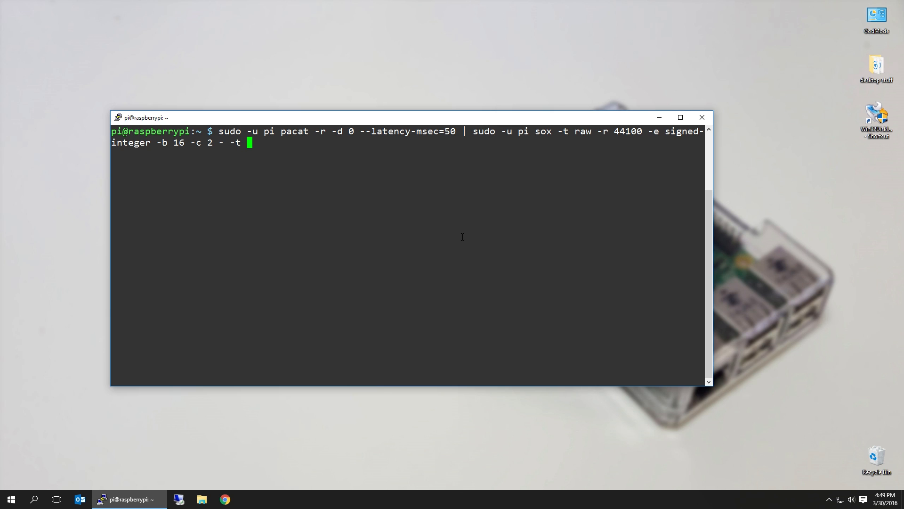
text(wav - |)
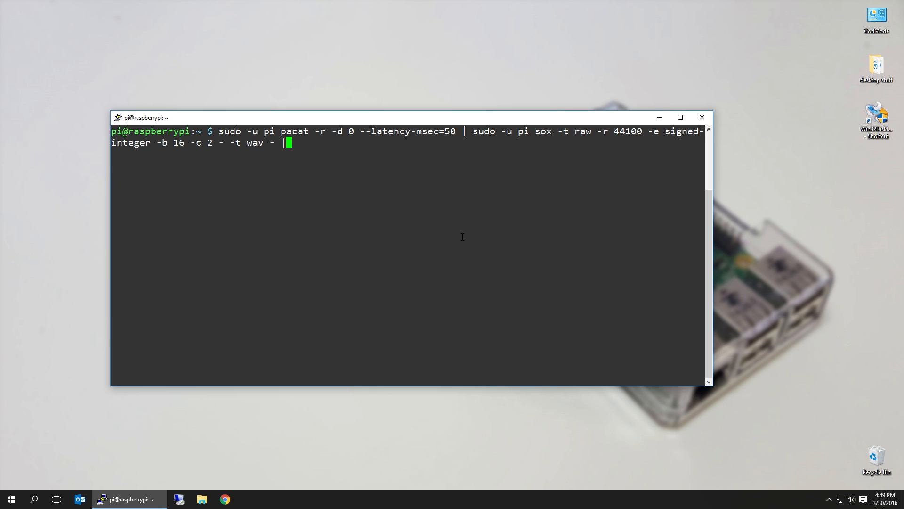
End the pipeline with 'sudo /home/pi/fm/pi2fm - 87.7 44100 stereo' to broadcast at 87.7.
text(sudo)
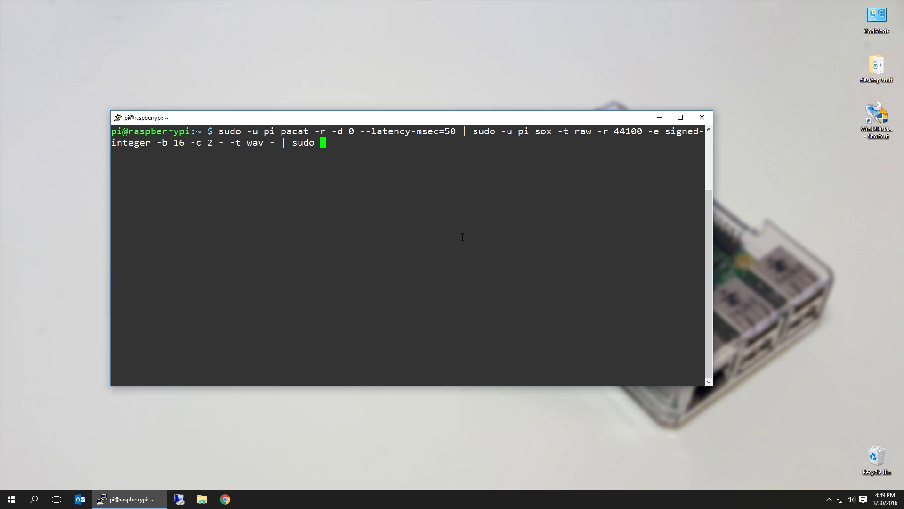
text(/home/p)
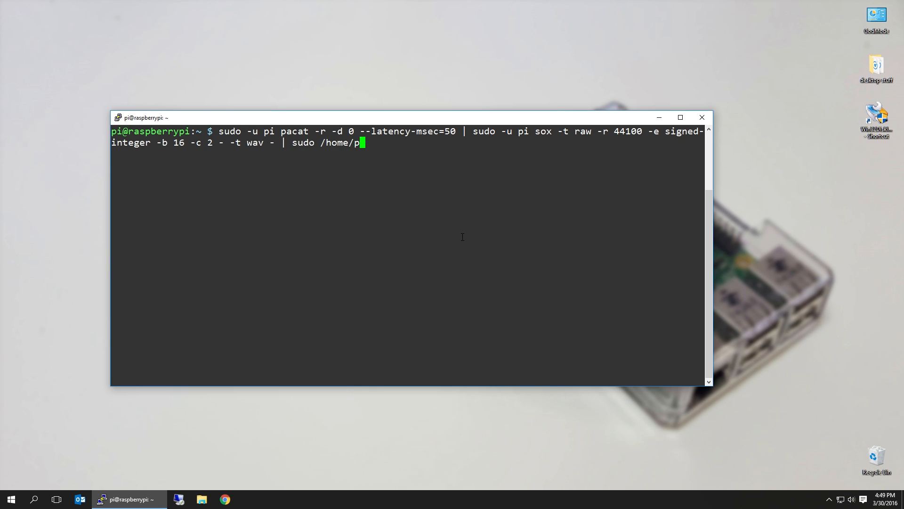
text(f)
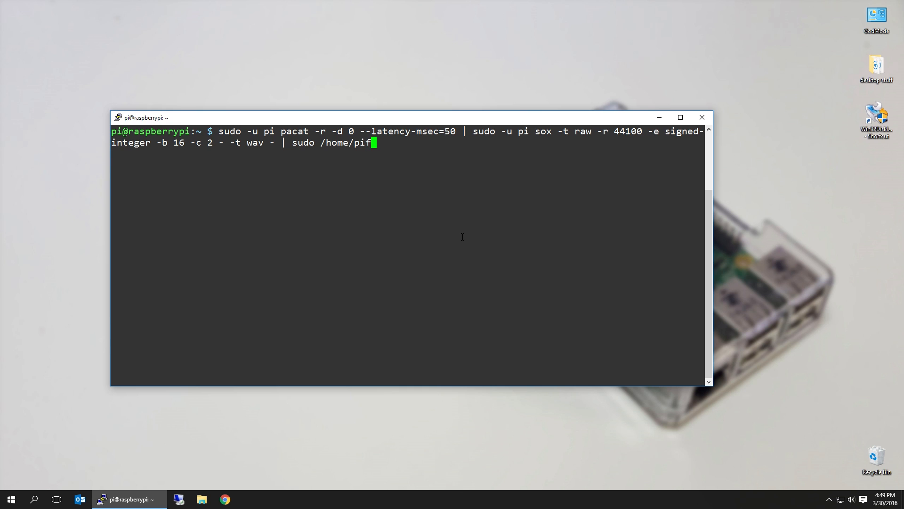
text(m)
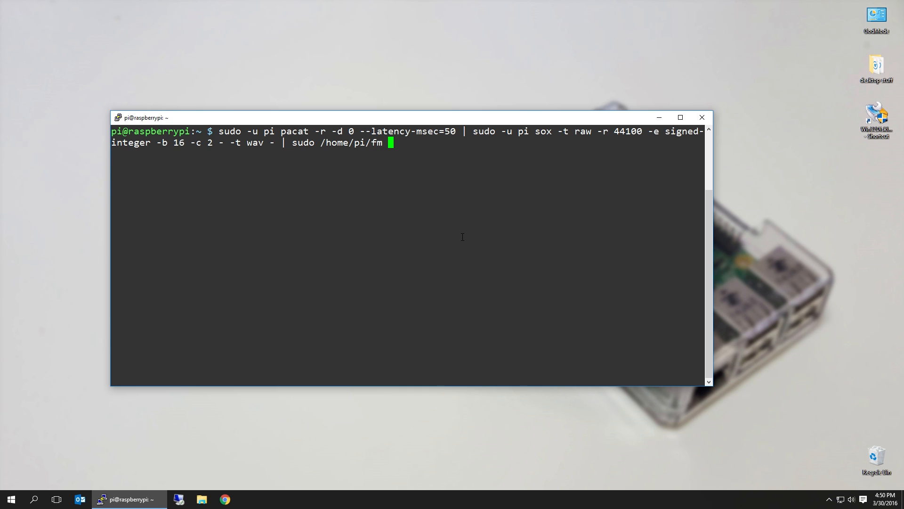
text(pi2fm)
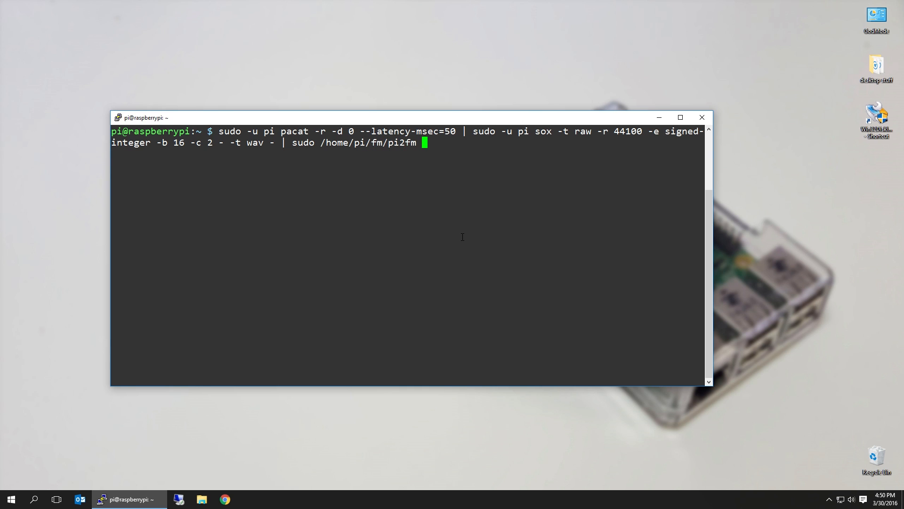
text(-)
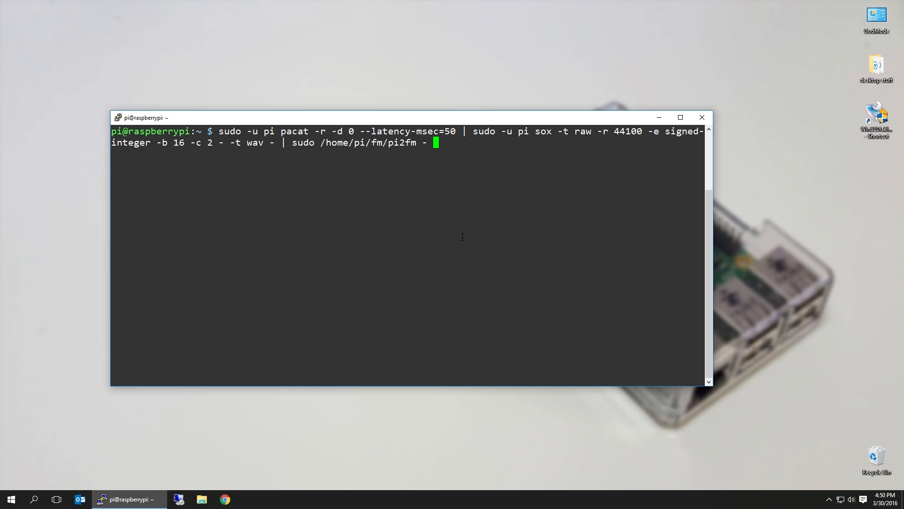
text(8)
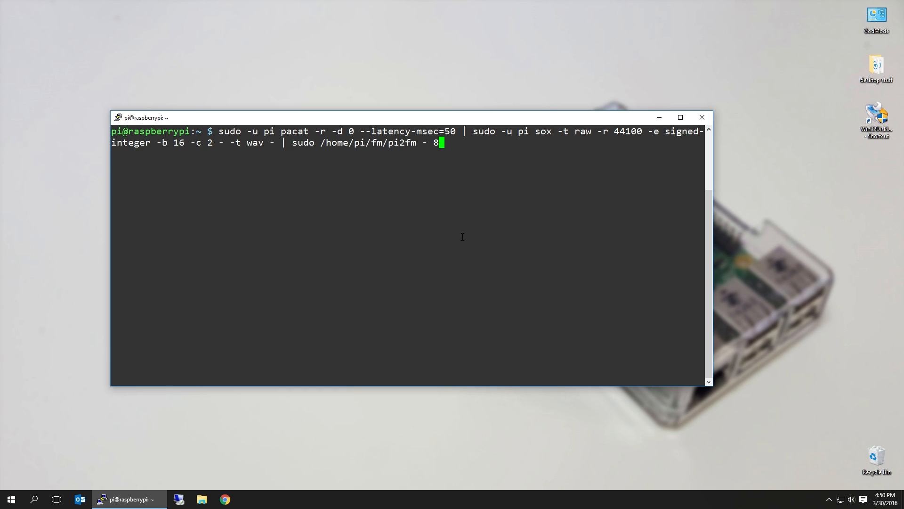
text(7.7)
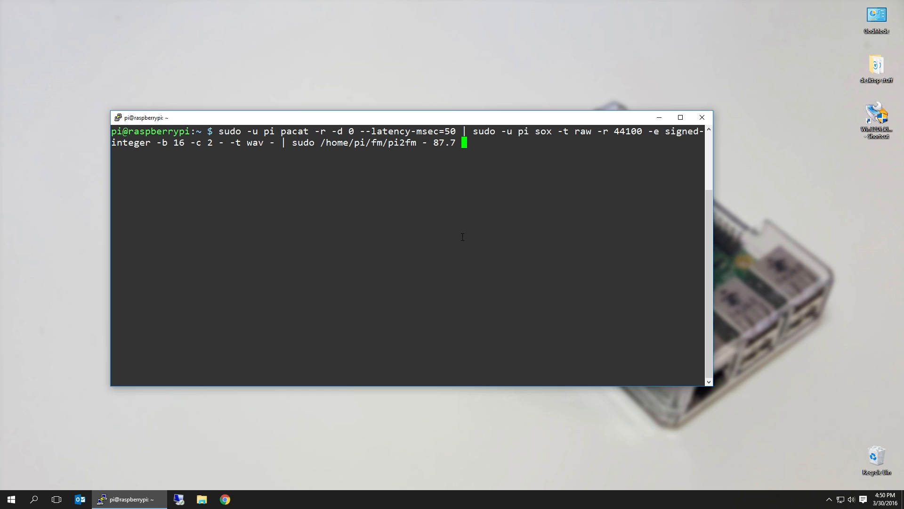
text(4410)
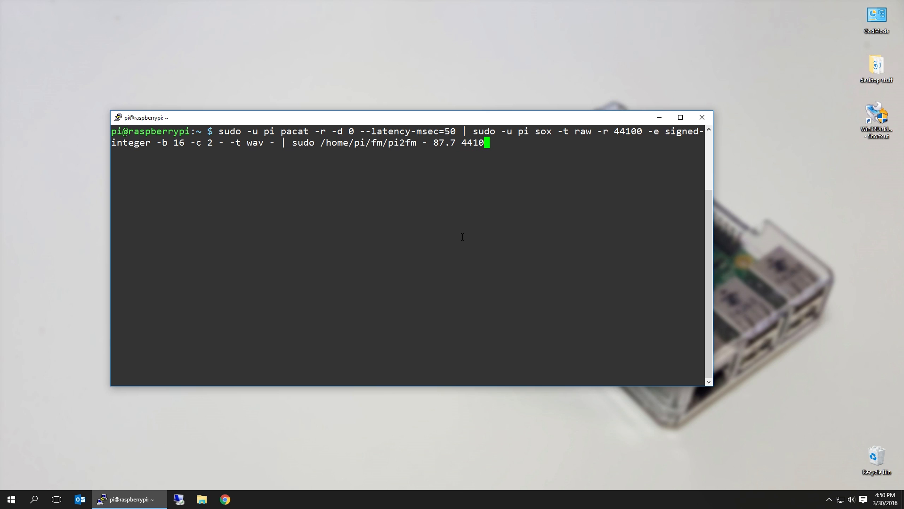
text(ster)
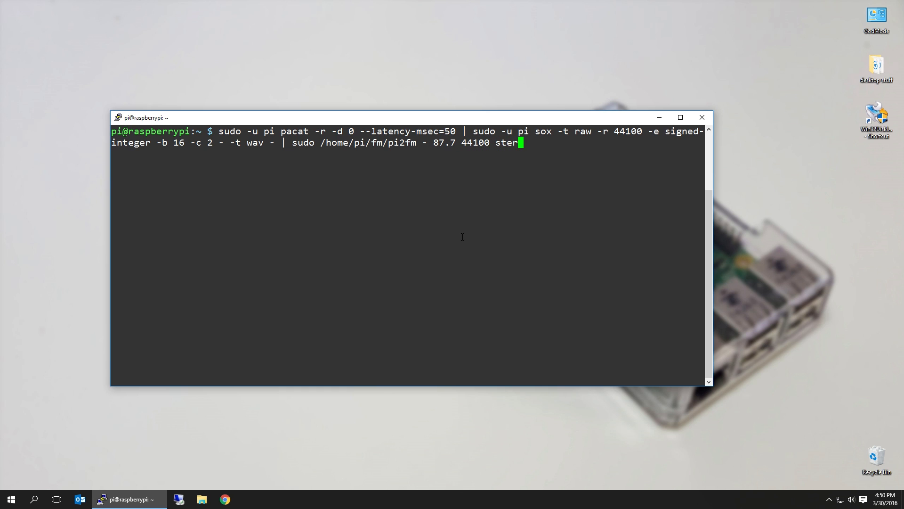
text(eo)
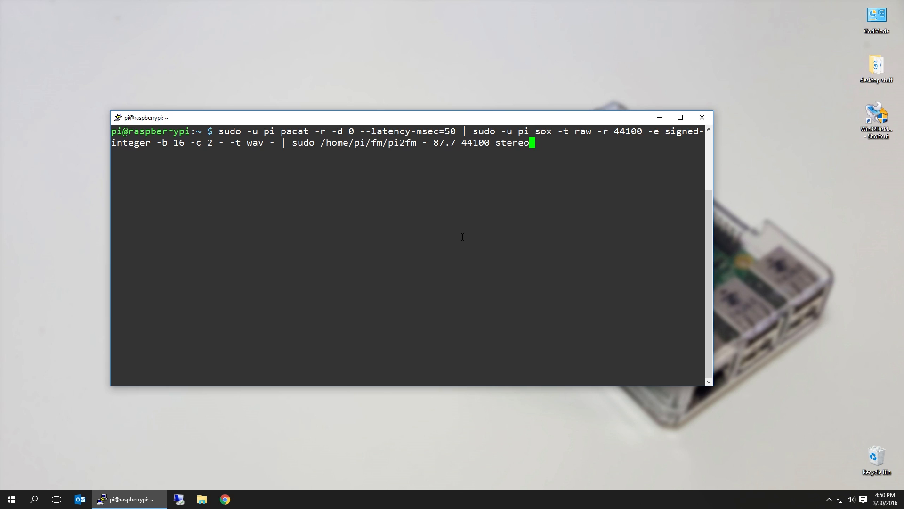
click(250, 499)
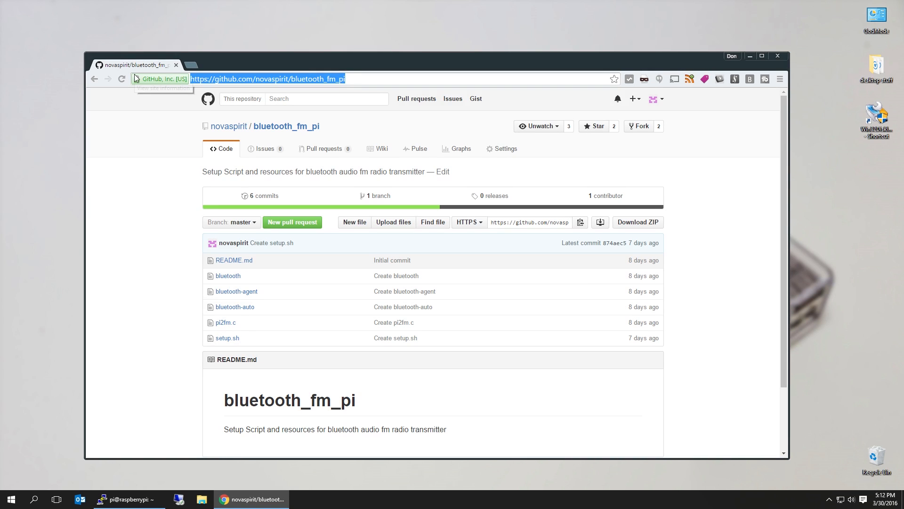
mouse_move(134, 79)
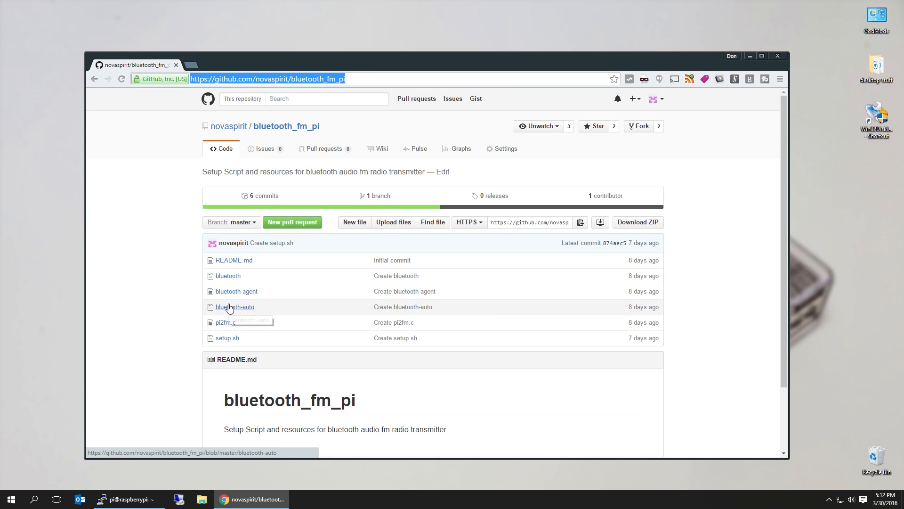
mouse_move(251, 351)
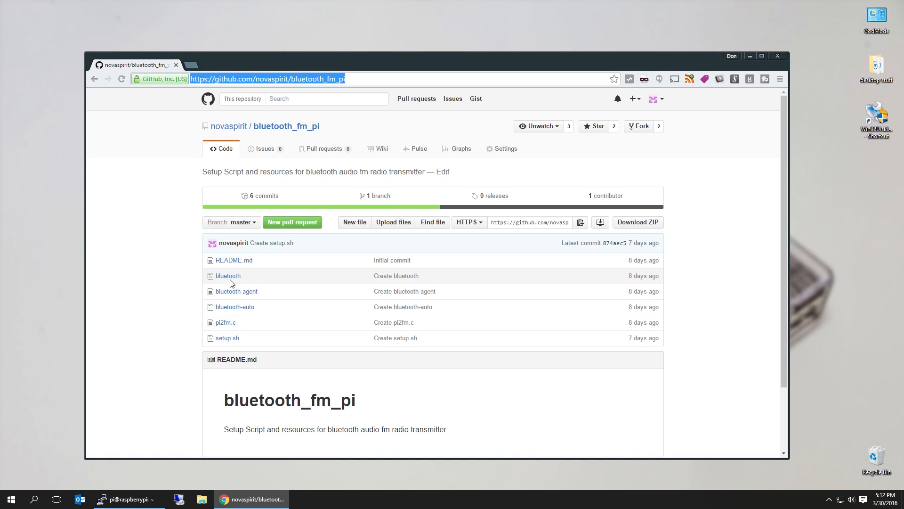
mouse_move(233, 275)
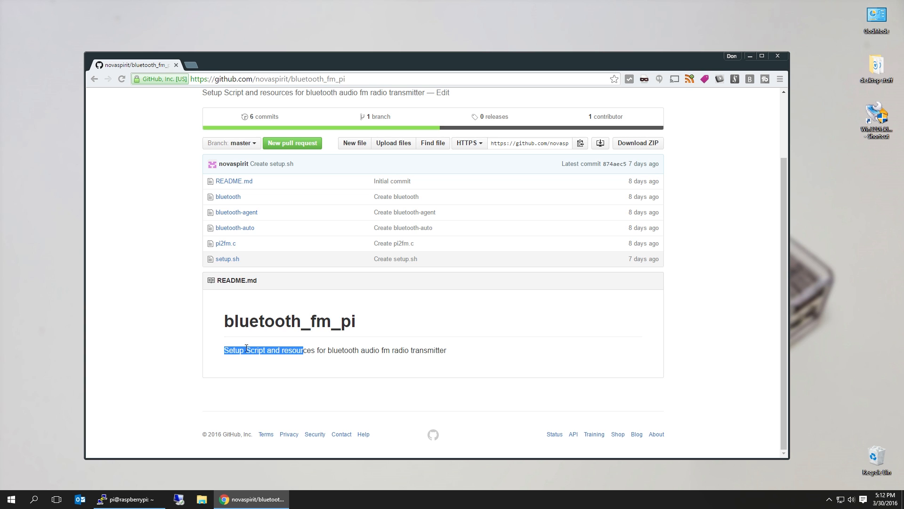
click(175, 299)
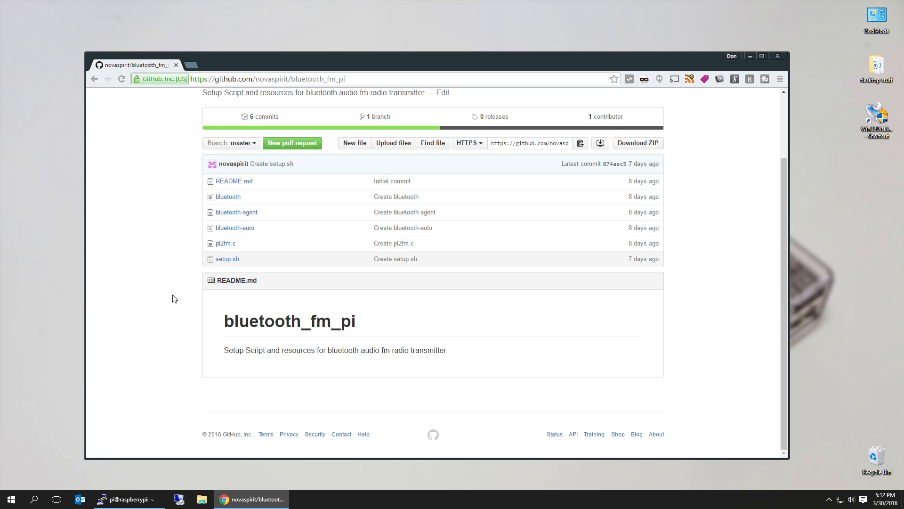
mouse_move(171, 296)
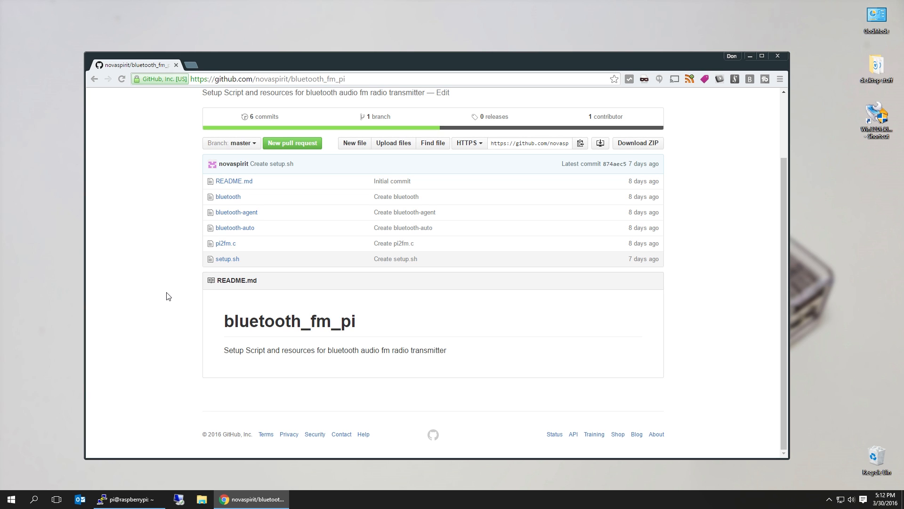
mouse_move(164, 294)
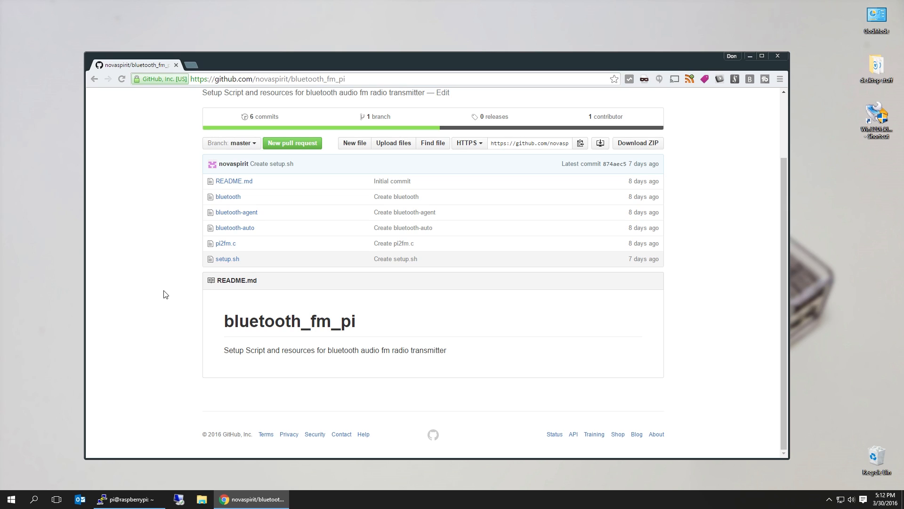
mouse_move(242, 253)
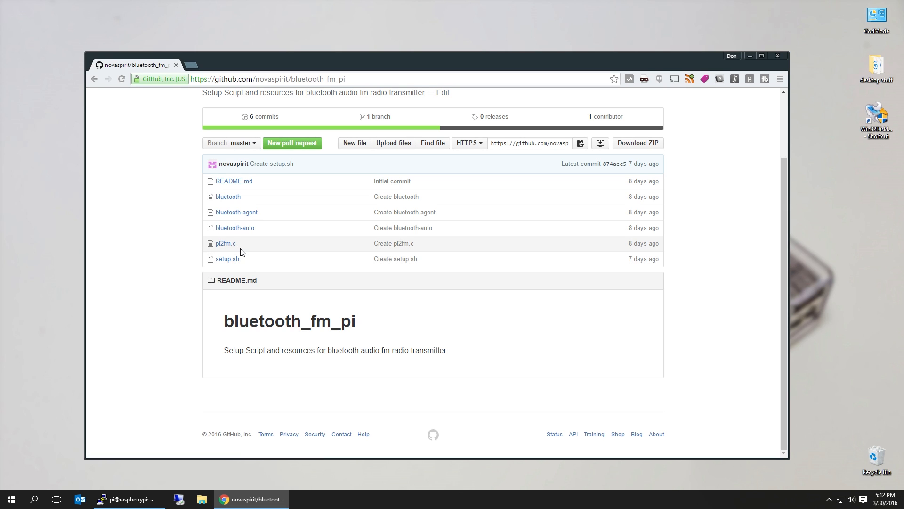
mouse_move(227, 258)
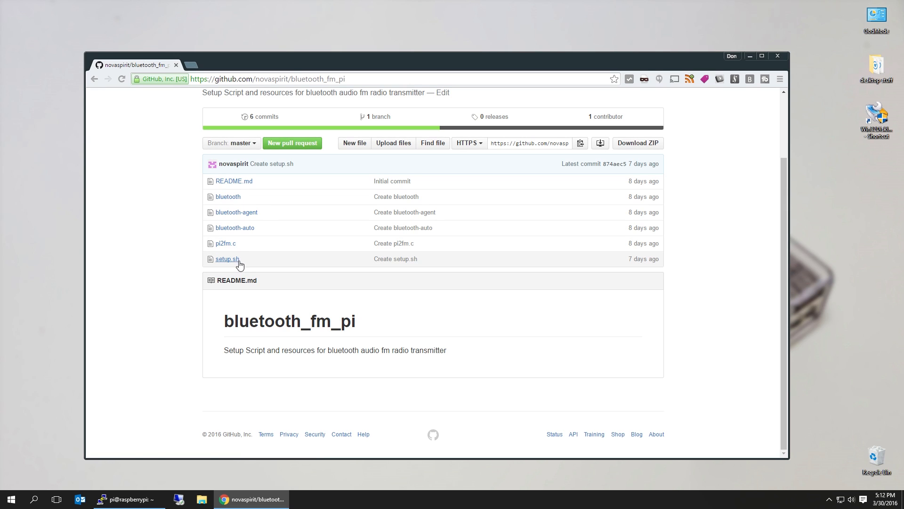
mouse_move(226, 243)
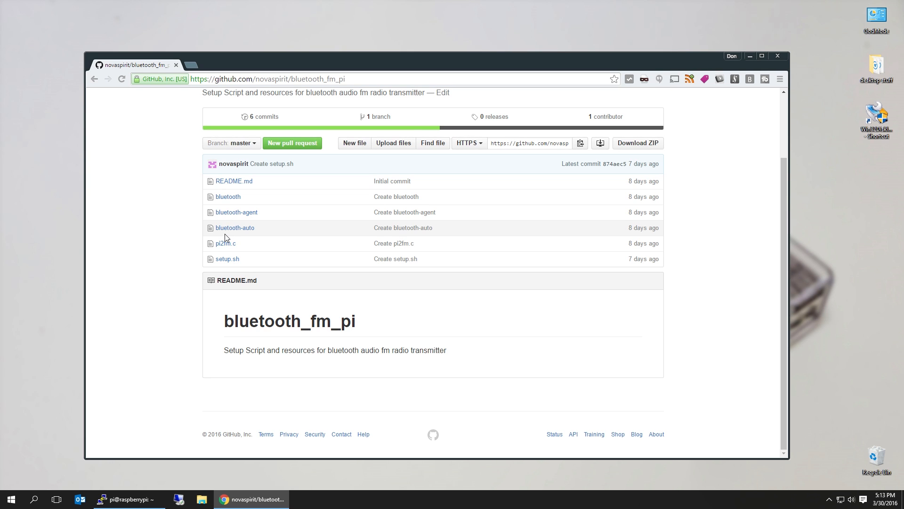
click(126, 499)
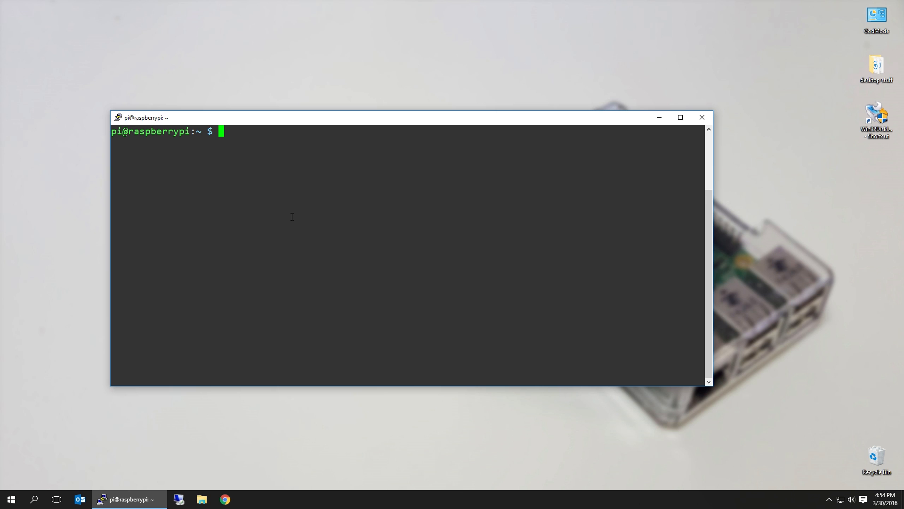
Run 'sudo raspi-config', return to the prompt and start a 'sudo nano' command.
text(sudo)
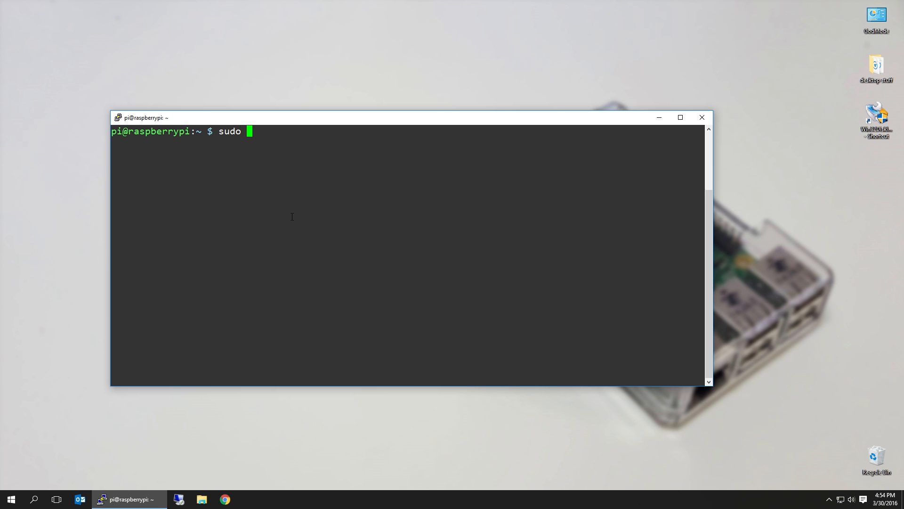
text(raspi-config)
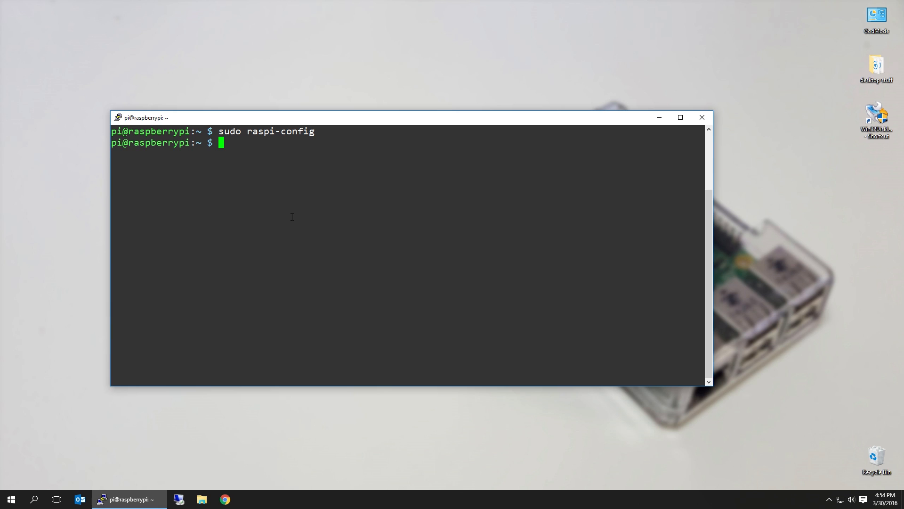
text(sudo nano /et)
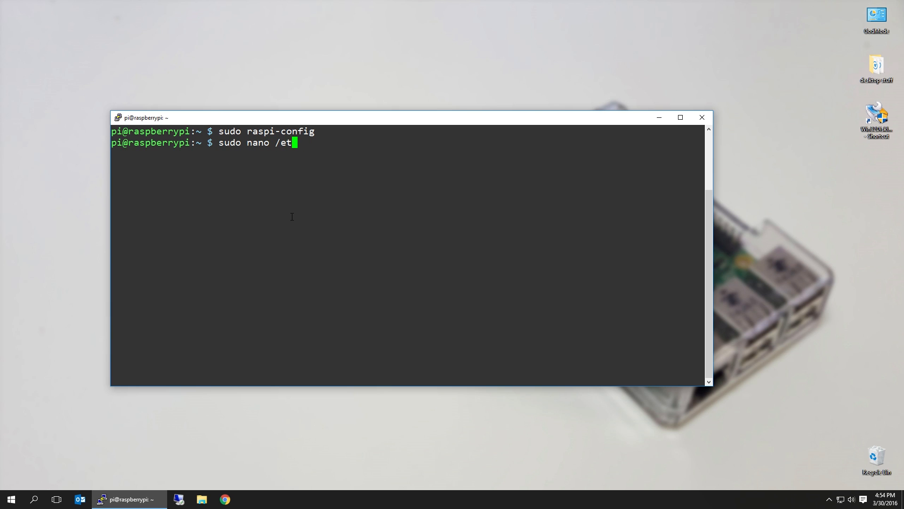
Complete 'sudo nano /boot/config.txt' so the boot config opens in nano.
text(boot)
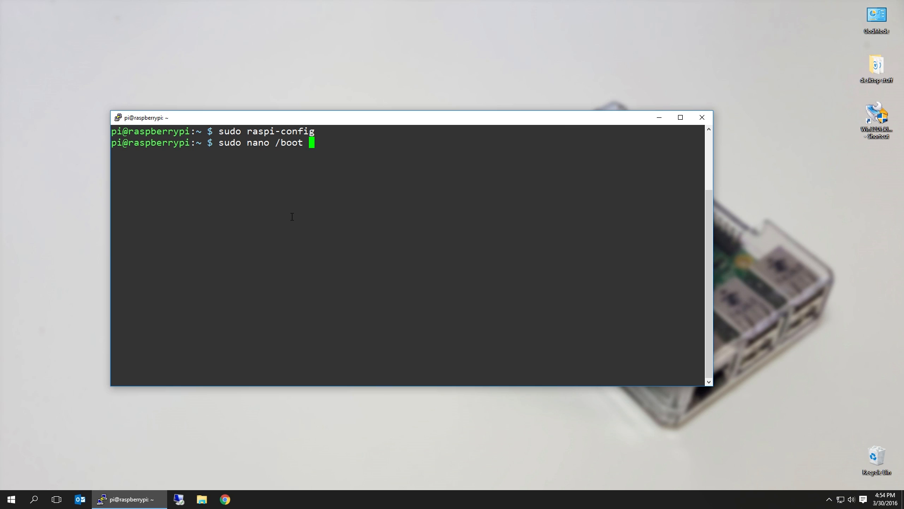
text(/)
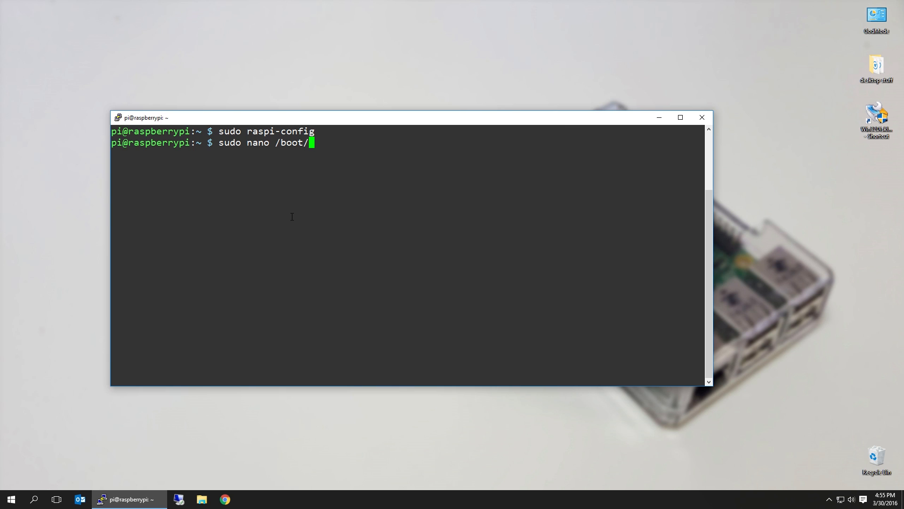
text(con)
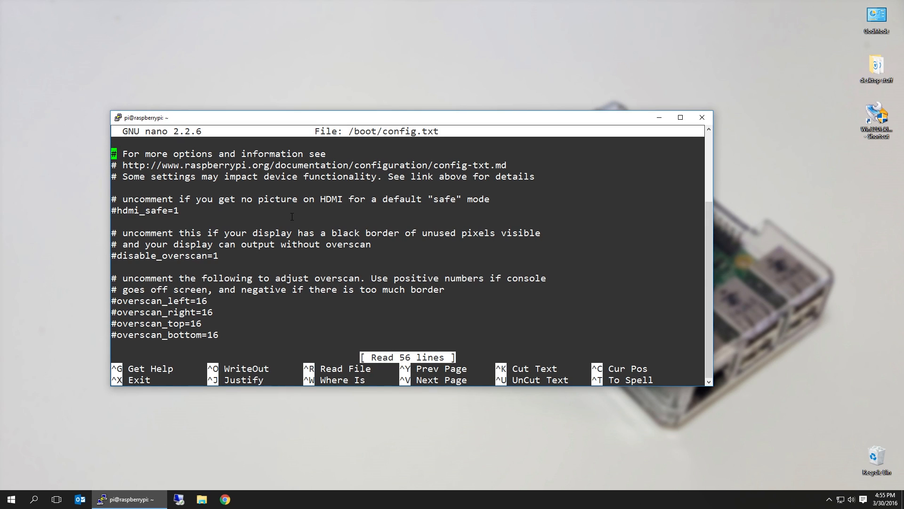
Leave hdmi_force_hotplug and the other HDMI lines commented out, then write out /boot/config.txt.
scroll(down, 3)
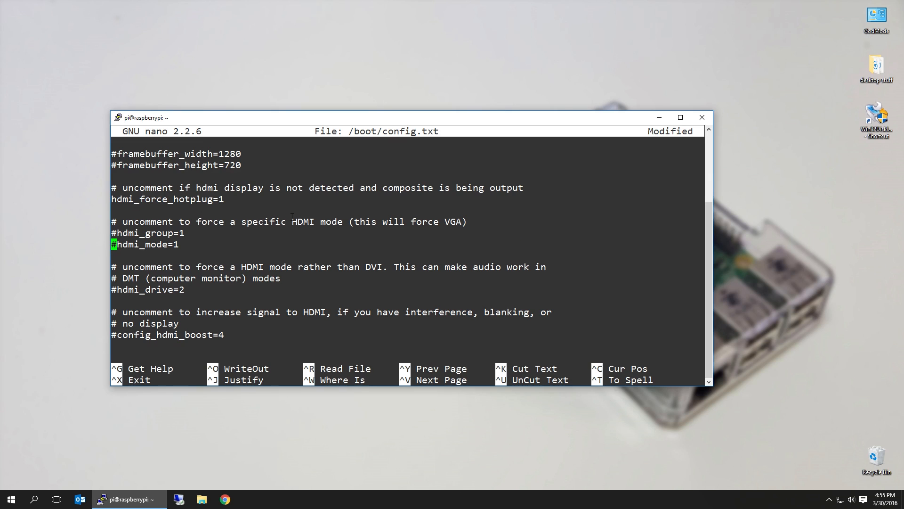
key(Down)
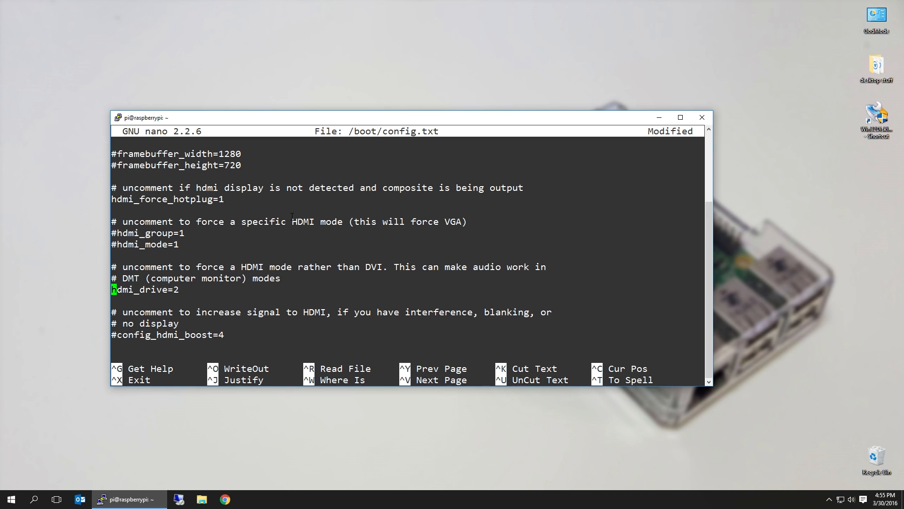
key(Up)
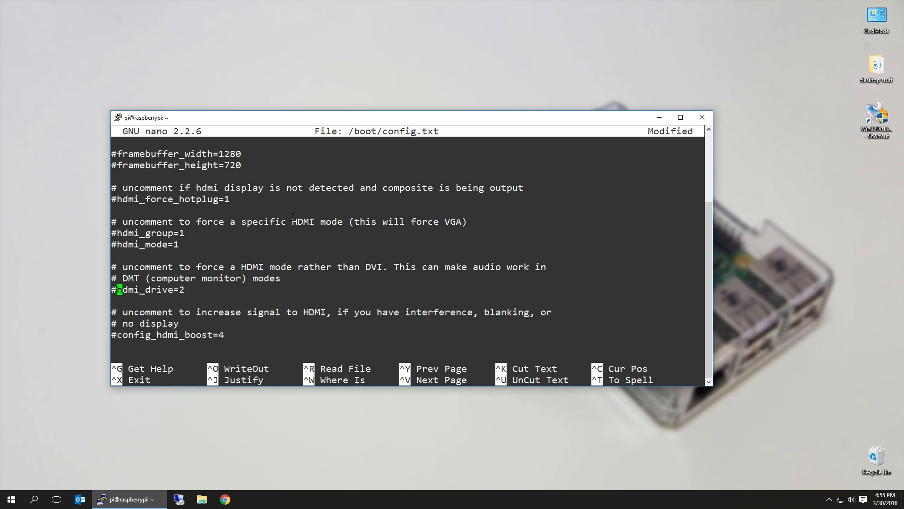
key(ctrl+o)
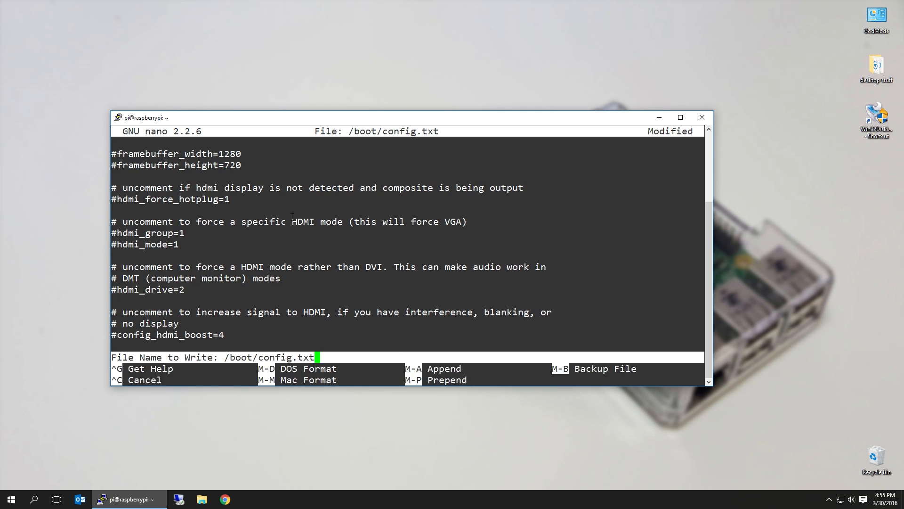